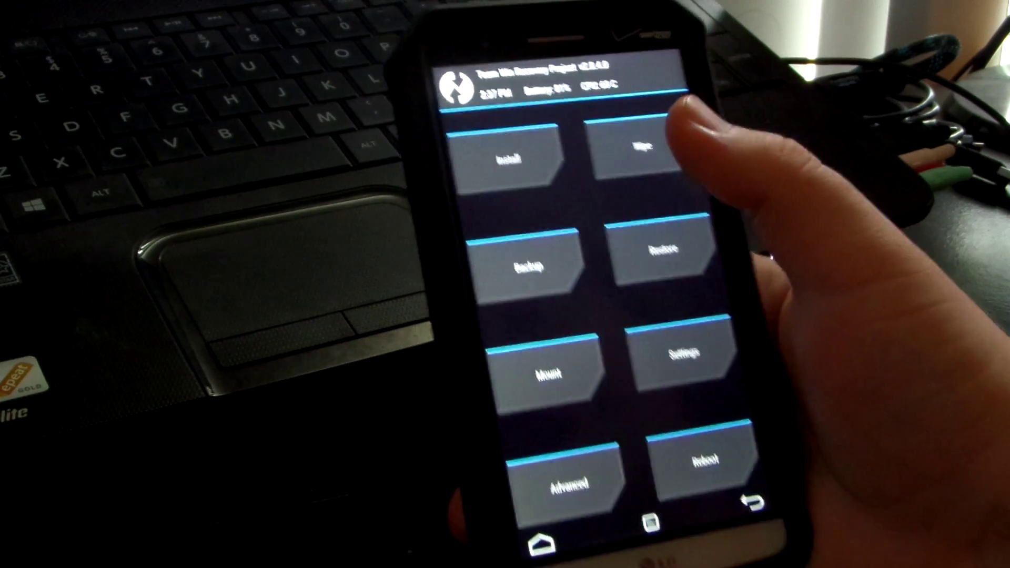
Step: Reach the Factory Reset screen offering to wipe Data, Cache and Dalvik
left_click(643, 150)
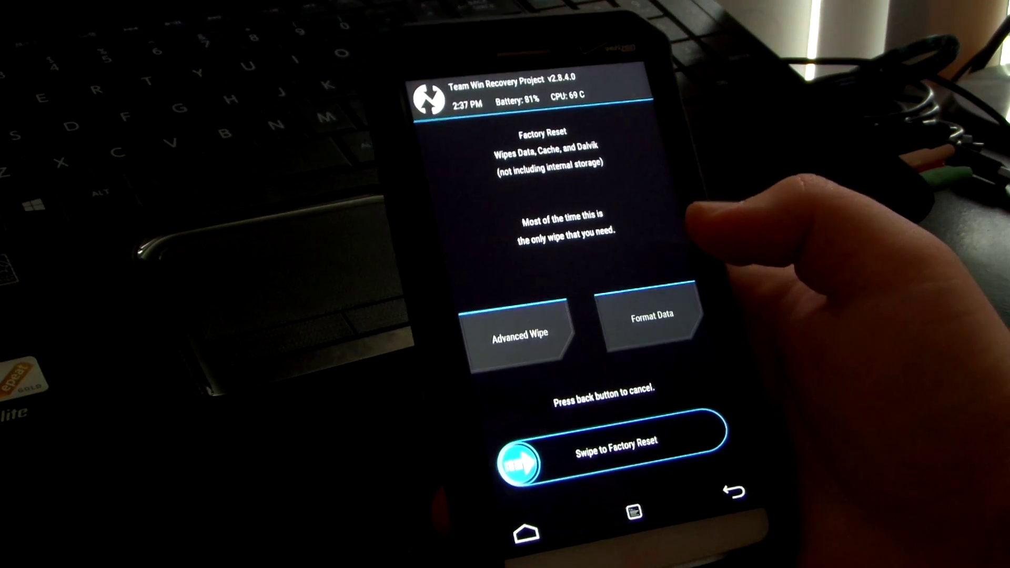